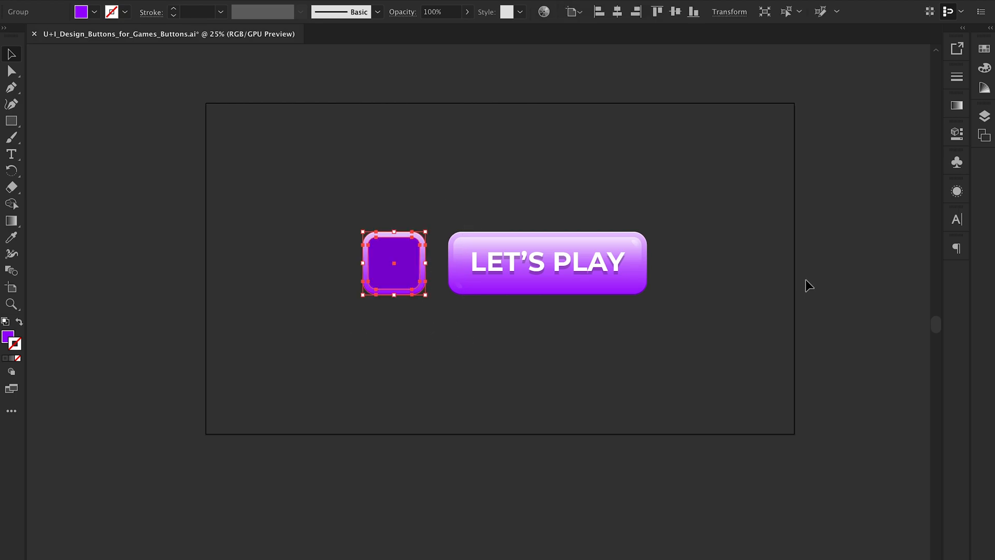
pyautogui.moveTo(747, 166)
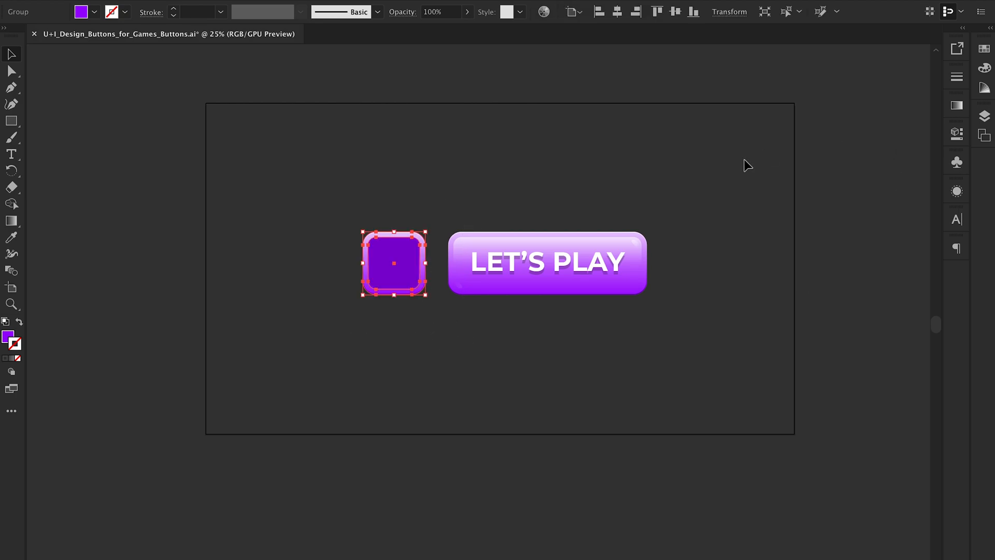
pyautogui.moveTo(870, 190)
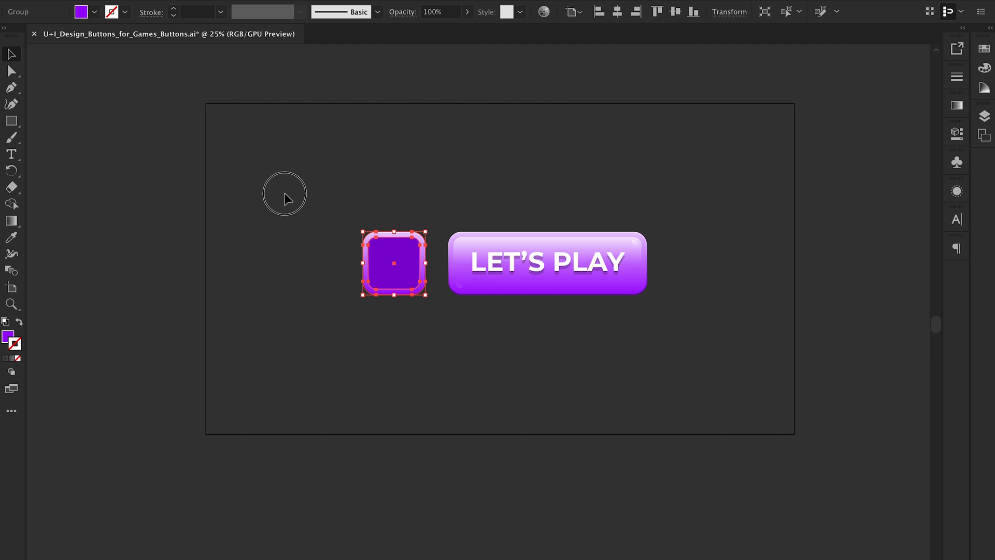
# Select the glossy purple LET'S PLAY button group with the Selection tool.
pyautogui.click(547, 263)
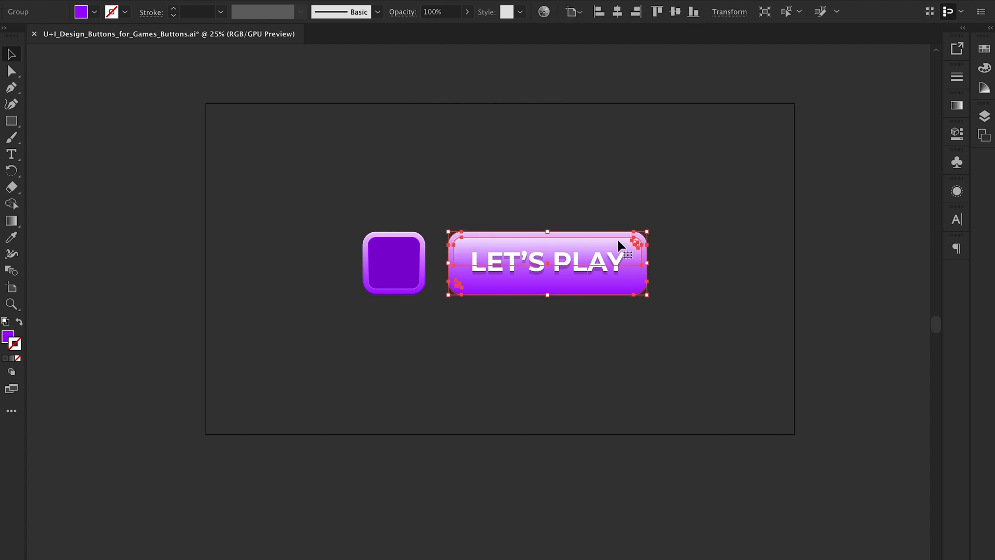
pyautogui.moveTo(905, 189)
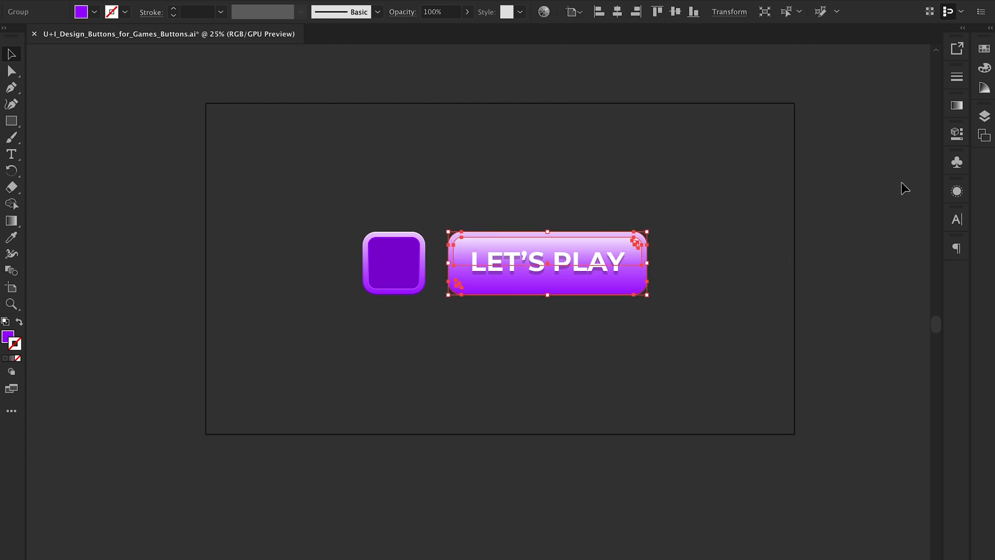
# Show the Symbols panel from the Window menu.
pyautogui.click(956, 161)
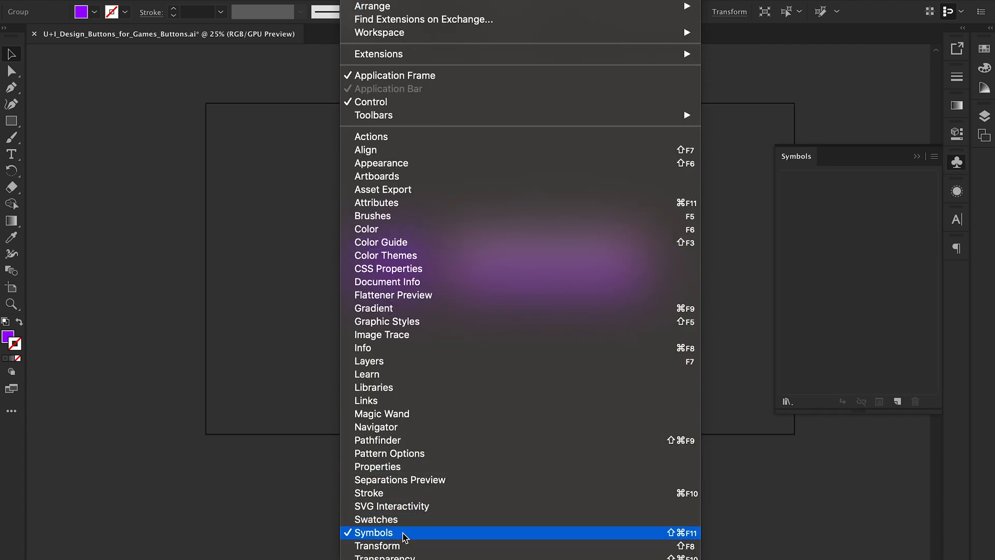
pyautogui.click(376, 533)
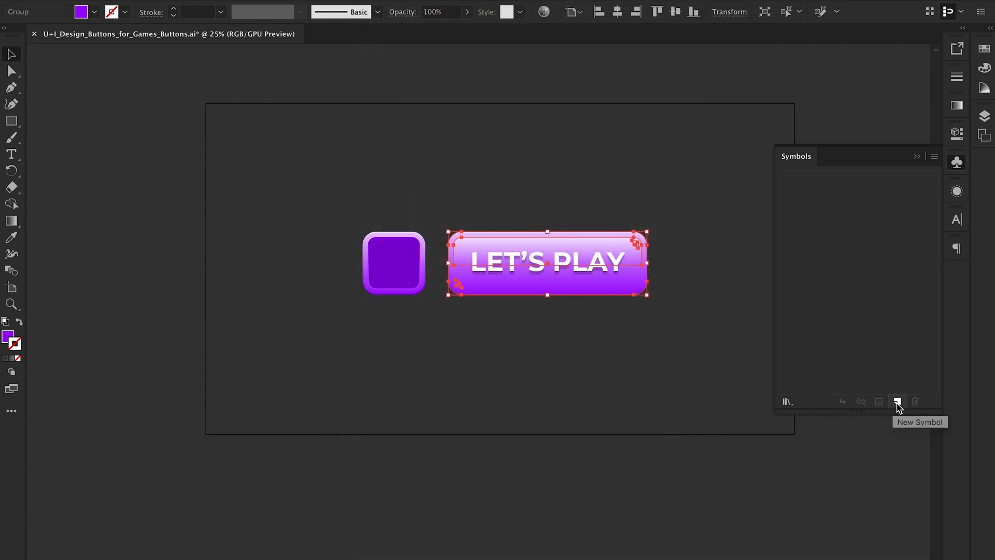
# Make the button a dynamic symbol 'Btn_Pink' with 9-slice scaling guides enabled.
pyautogui.click(897, 401)
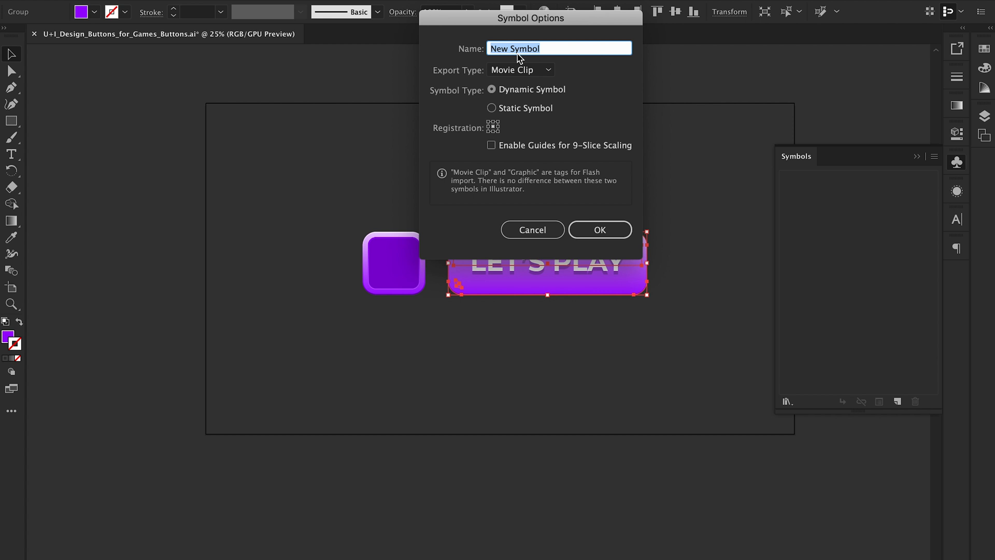
pyautogui.write('Btn_')
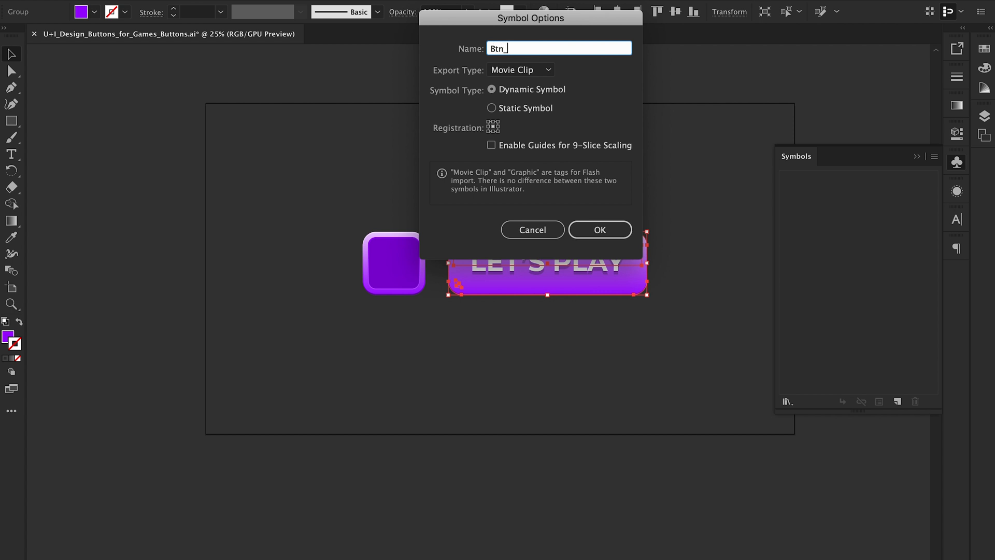
pyautogui.write('Pink')
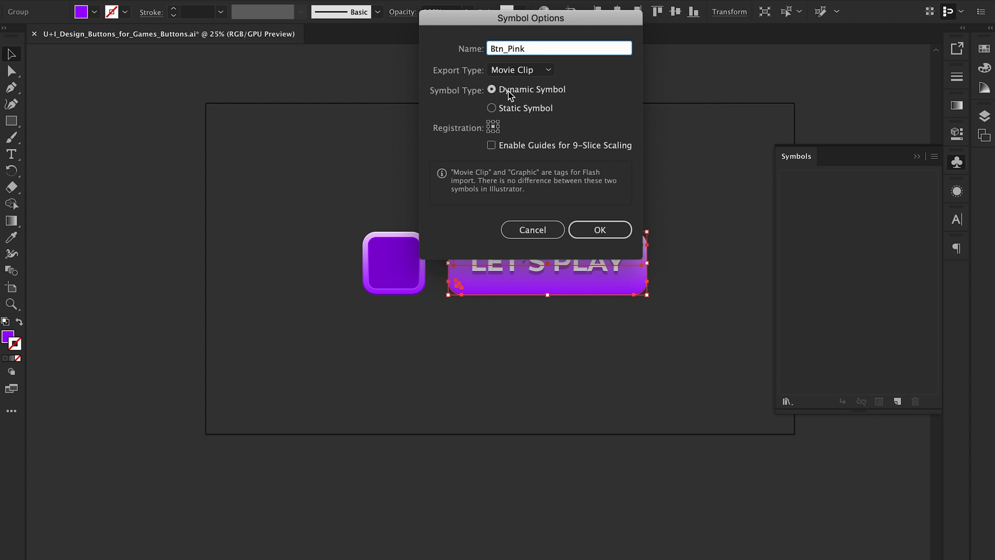
pyautogui.click(559, 48)
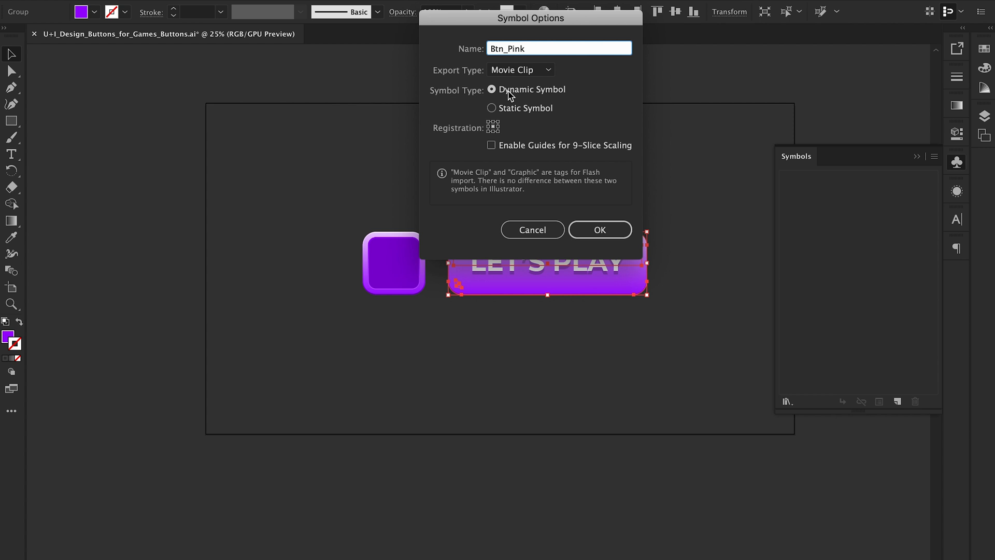
pyautogui.click(526, 49)
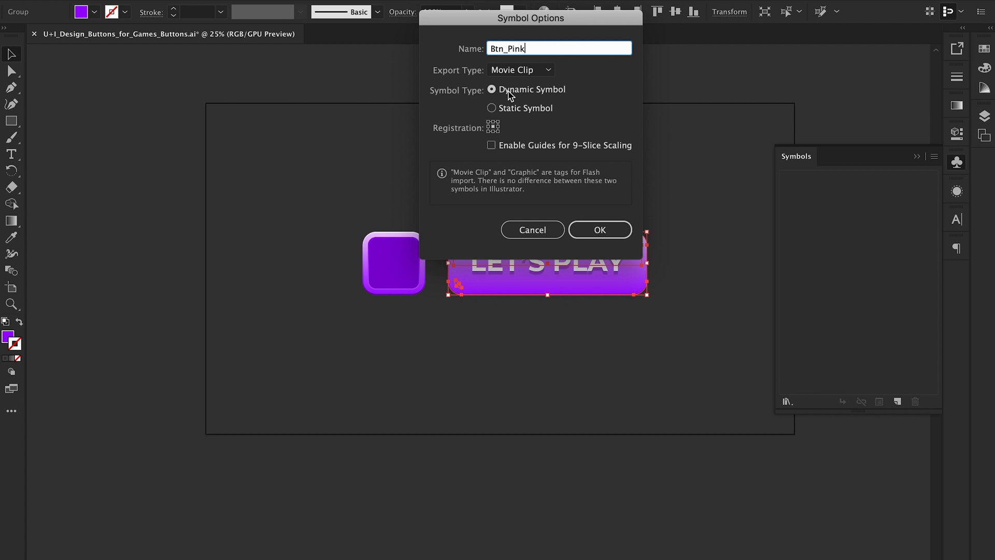
pyautogui.click(490, 144)
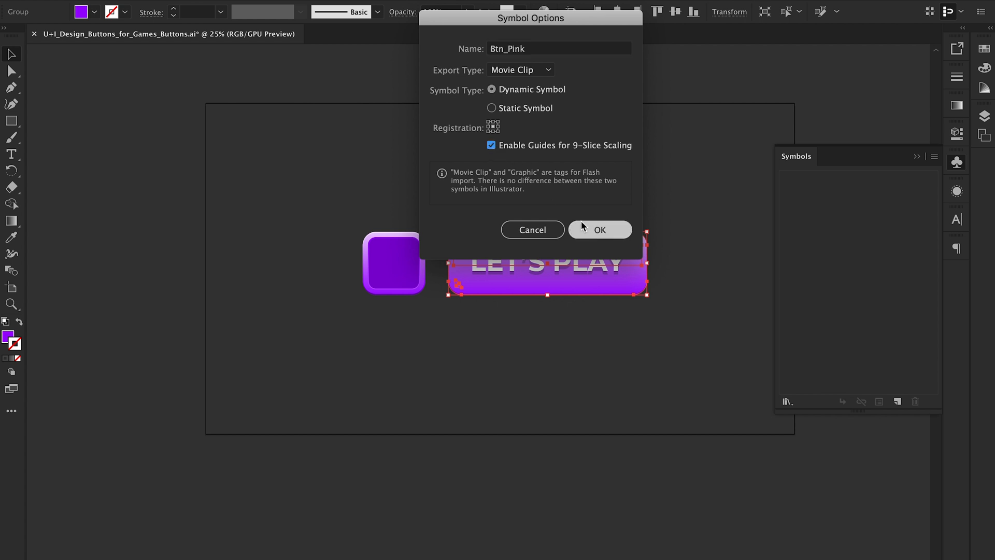
pyautogui.click(599, 229)
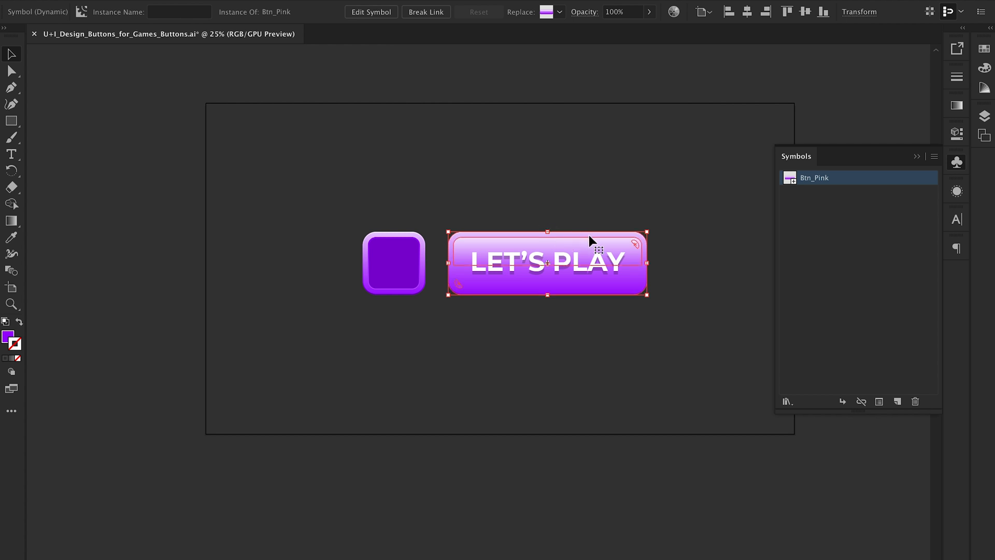
# In isolation mode, drag Btn_Pink's left and right 9-slice guides inside the rounded ends.
pyautogui.doubleClick(545, 259)
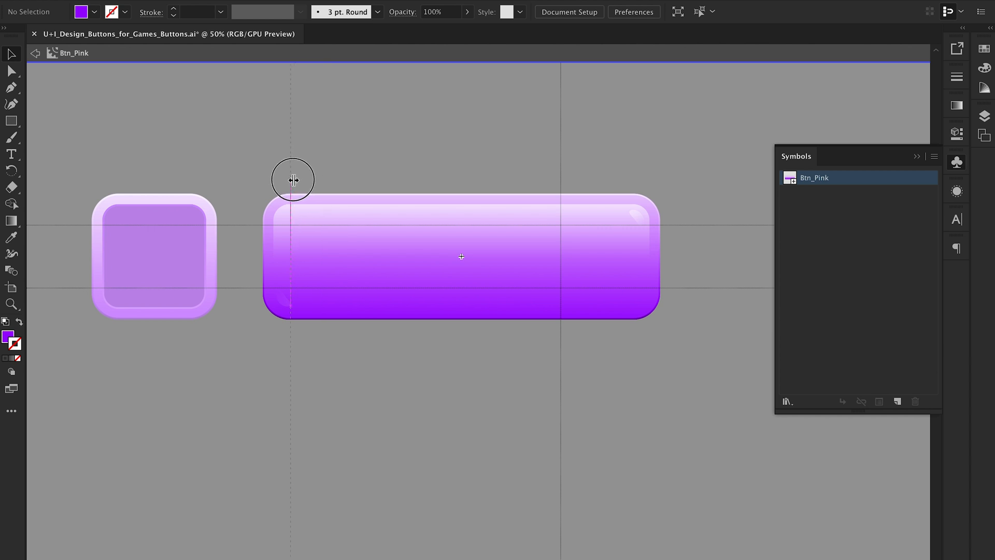
pyautogui.moveTo(292, 179); pyautogui.dragTo(591, 180)
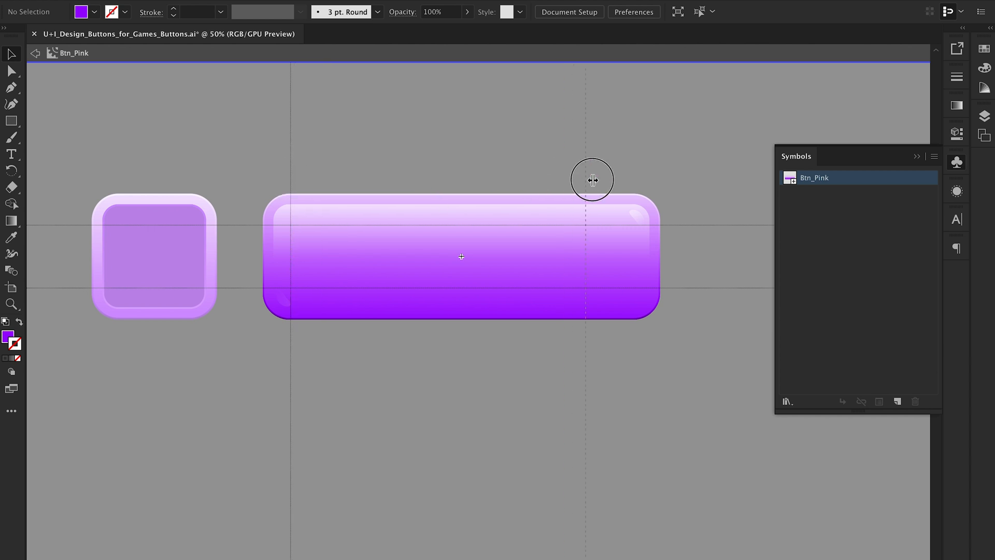
pyautogui.moveTo(586, 180); pyautogui.dragTo(624, 183)
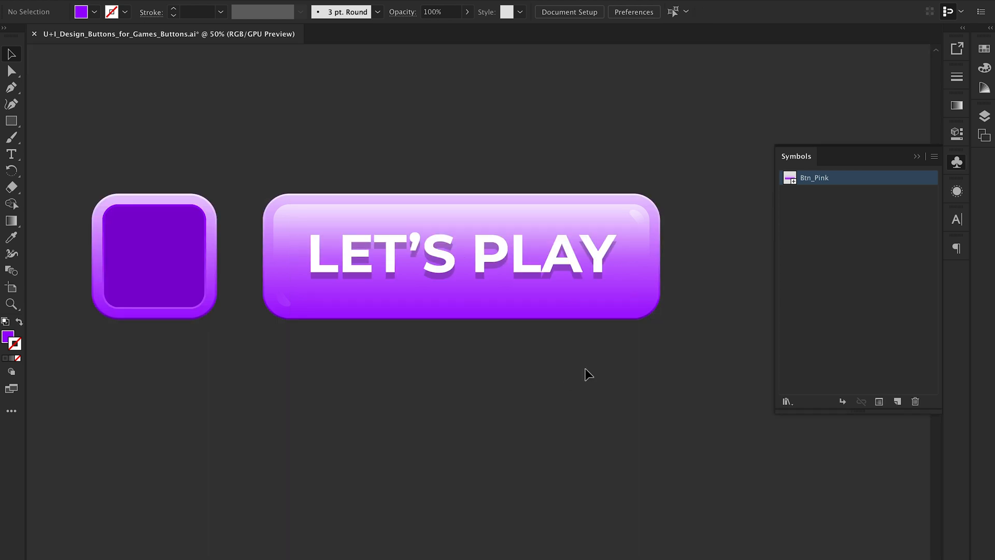
pyautogui.click(646, 289)
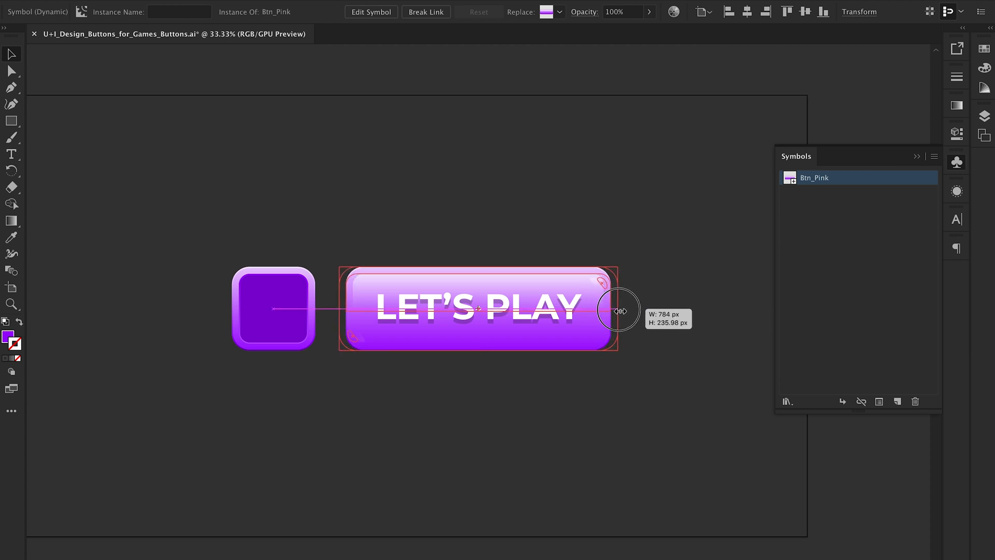
# Stretch the Btn_Pink instance to confirm corners stay intact, then select the square panel.
pyautogui.moveTo(618, 310); pyautogui.dragTo(638, 311)
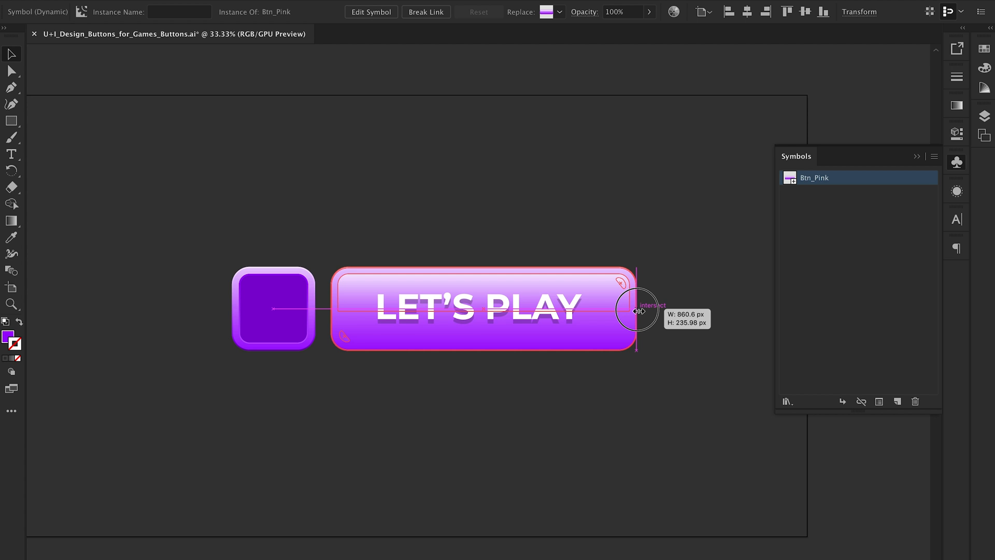
pyautogui.moveTo(636, 311); pyautogui.dragTo(602, 310)
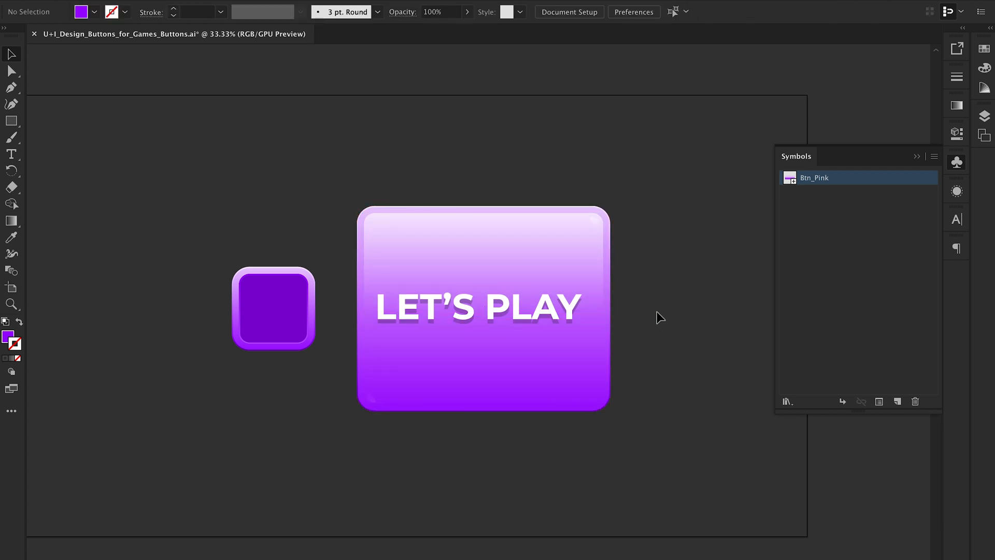
pyautogui.click(482, 308)
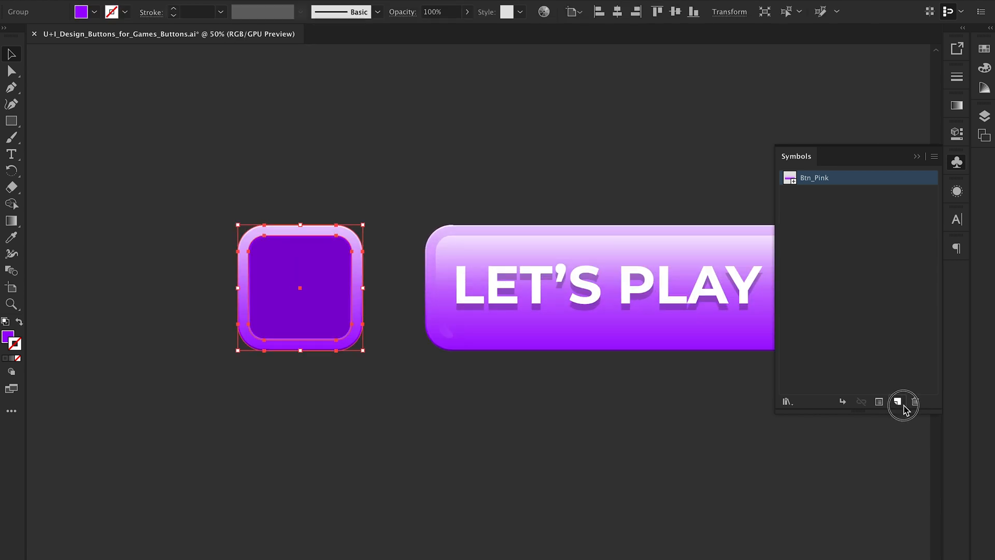
# Make the square panel a symbol 'Pnl_Pink' with 9-slice scaling guides enabled.
pyautogui.click(902, 401)
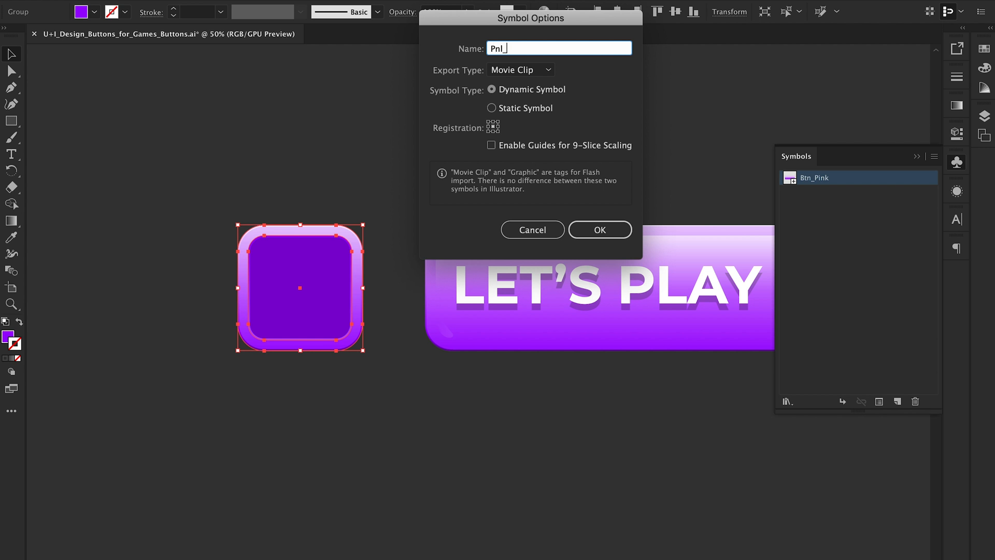
pyautogui.write('Pink')
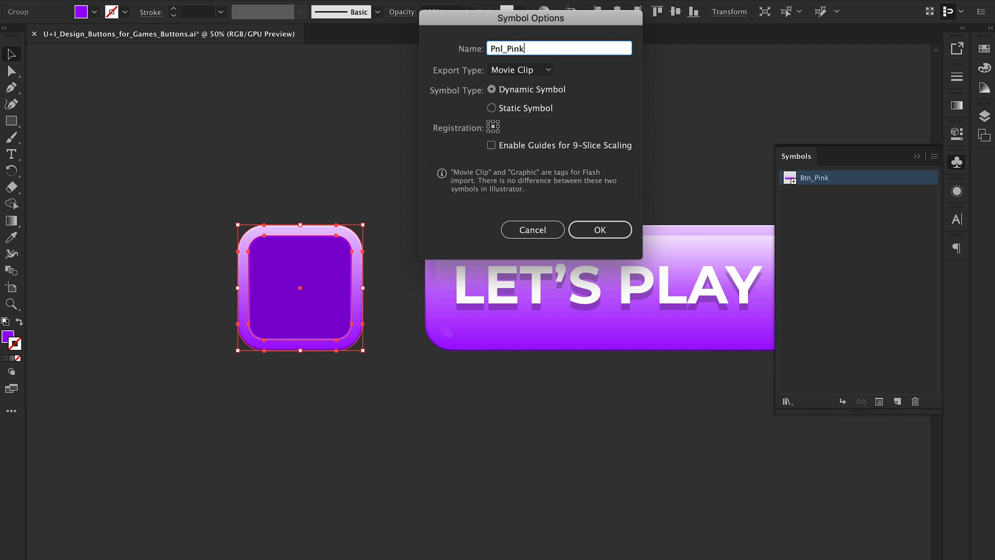
pyautogui.click(491, 145)
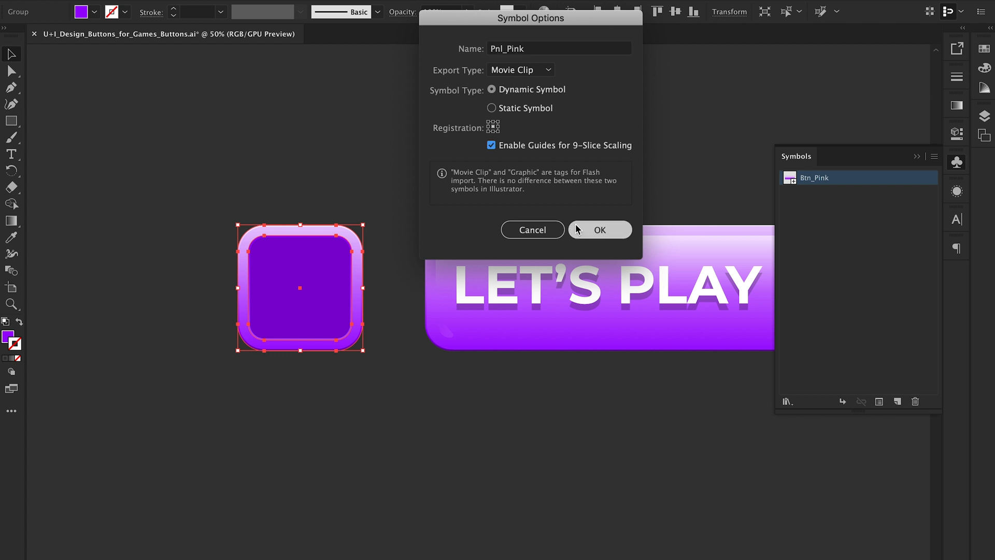
pyautogui.click(599, 229)
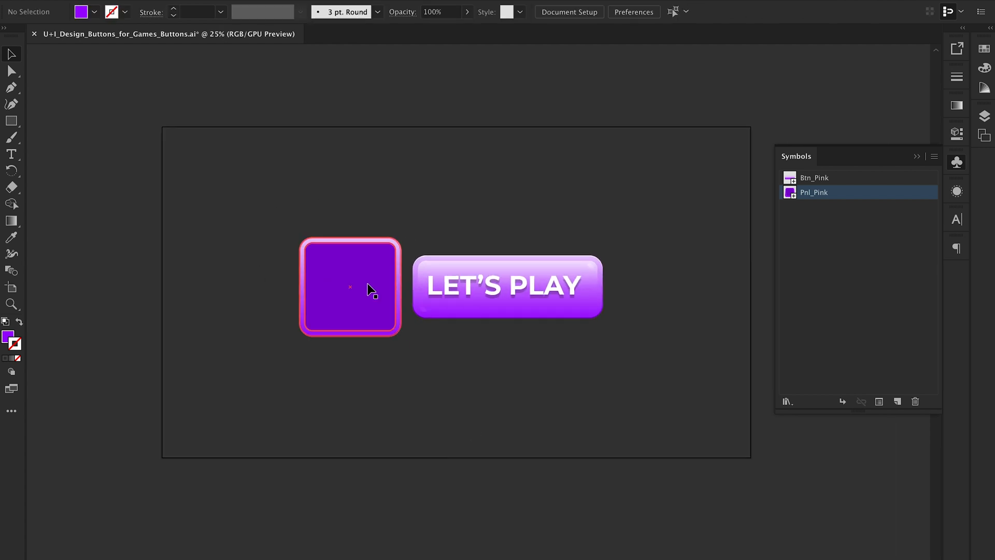
pyautogui.moveTo(395, 287)
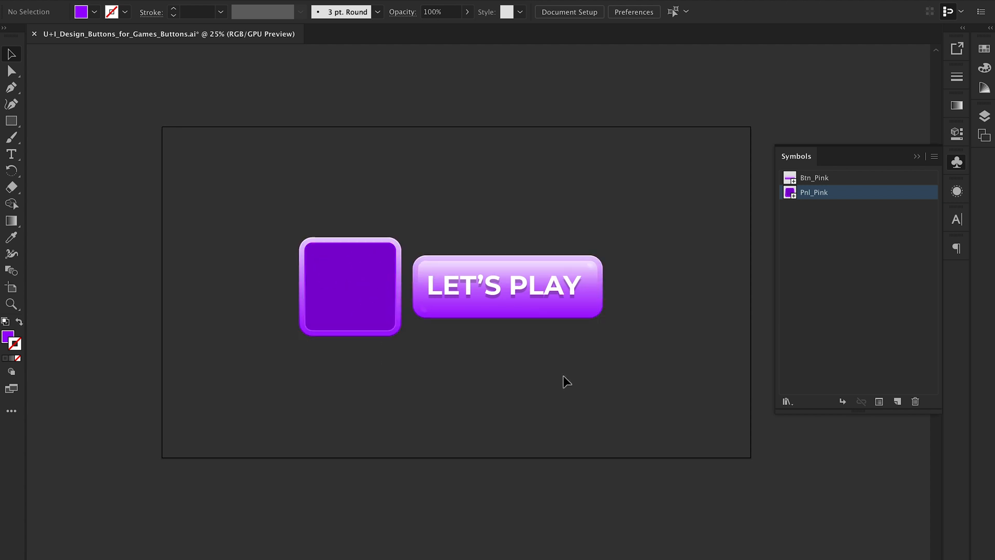
pyautogui.moveTo(615, 333)
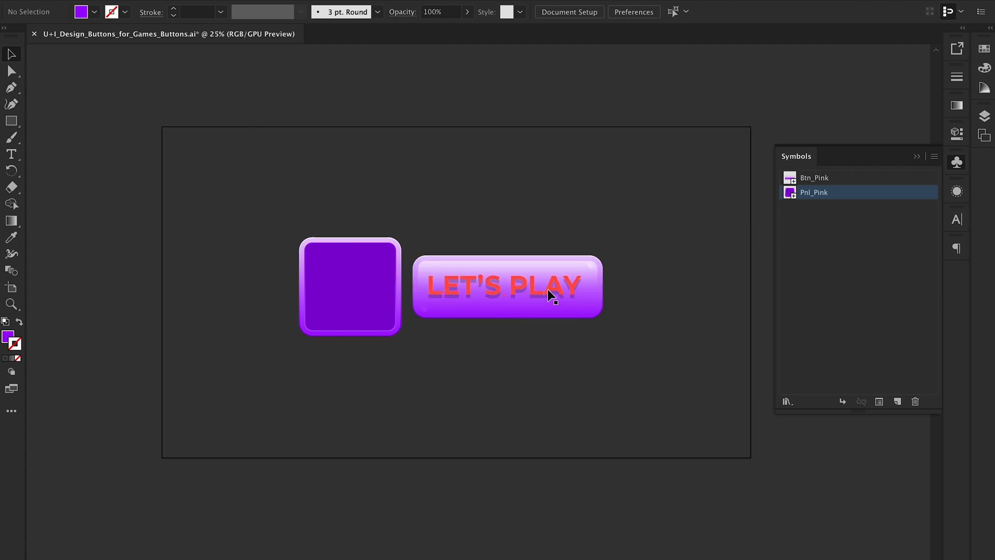
# Select the Montserrat Bold LET'S PLAY type object on the button.
pyautogui.click(503, 285)
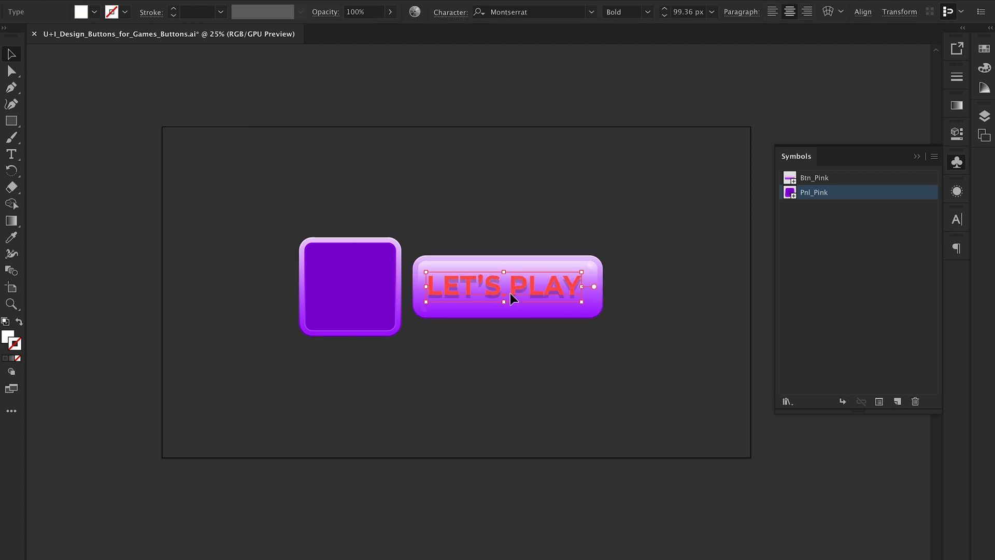